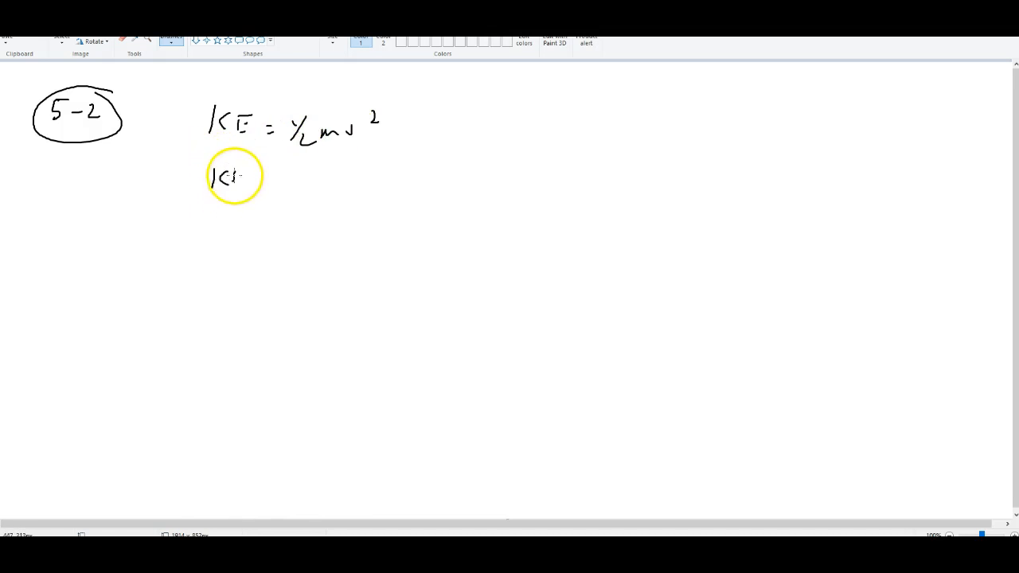
Handwrite "KE_rot =" on a new line below KE = ½mv².
left_click_drag(235, 175, 306, 187)
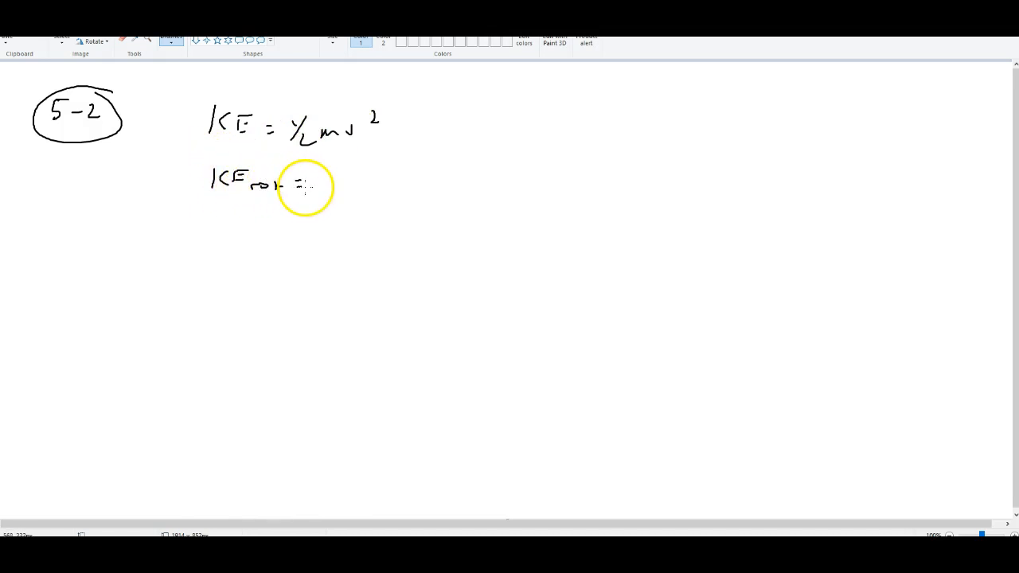